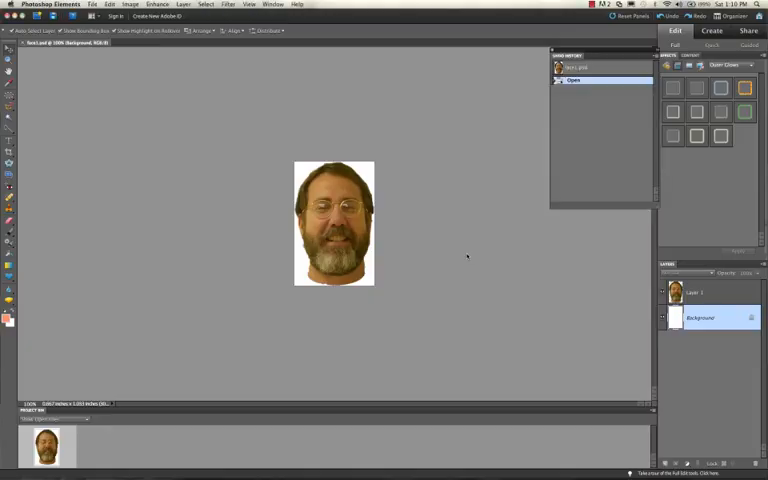
{"action": "mouse_move", "coordinate": [540, 276]}
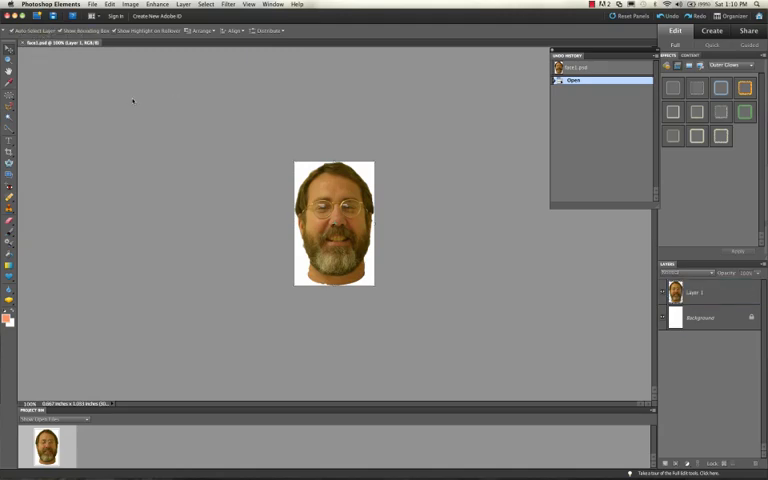
Step: Show the filter effects panel, then revert the portrait to its opened state
{"action": "left_click", "coordinate": [700, 318]}
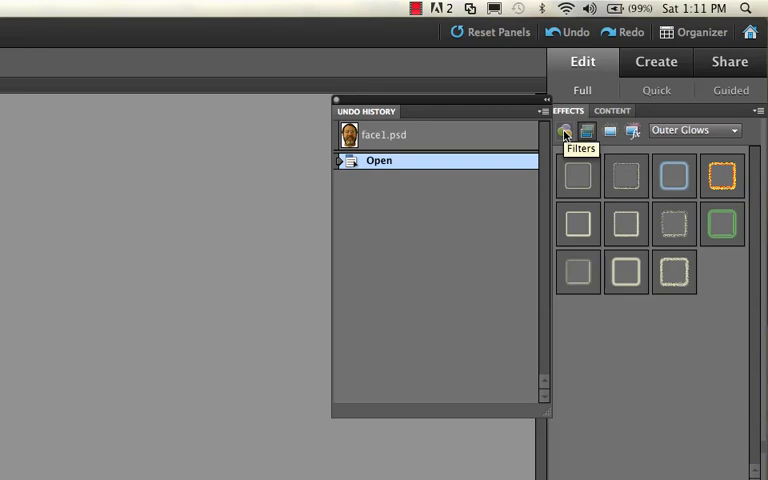
{"action": "left_click", "coordinate": [694, 130]}
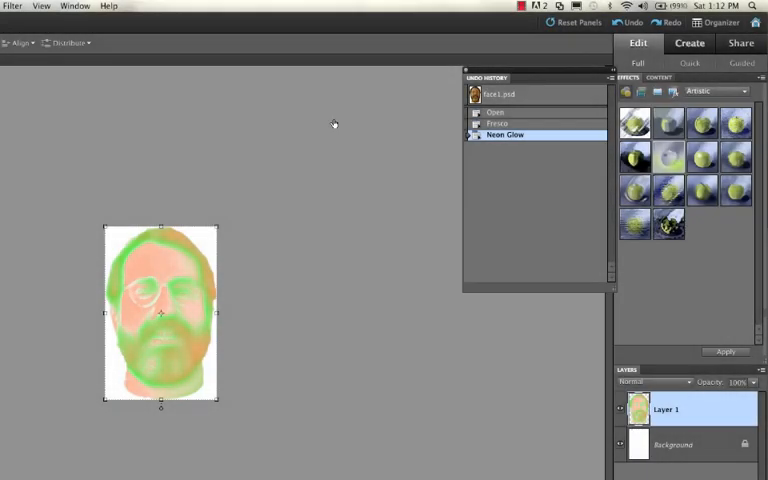
{"action": "mouse_move", "coordinate": [516, 126]}
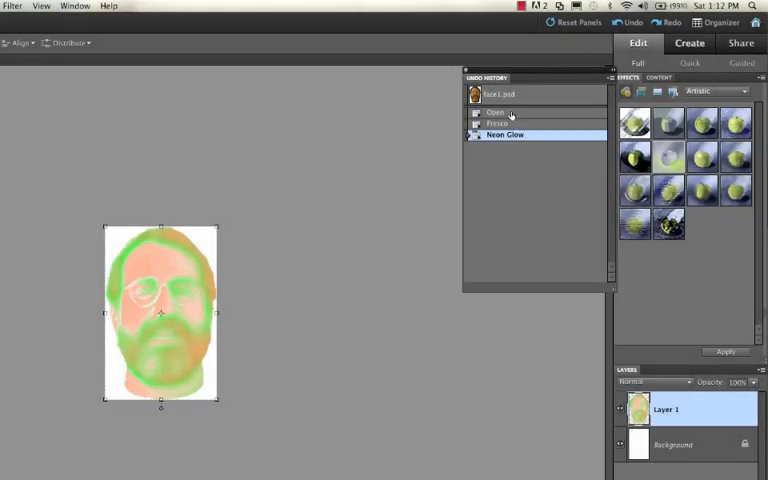
{"action": "left_click", "coordinate": [496, 112]}
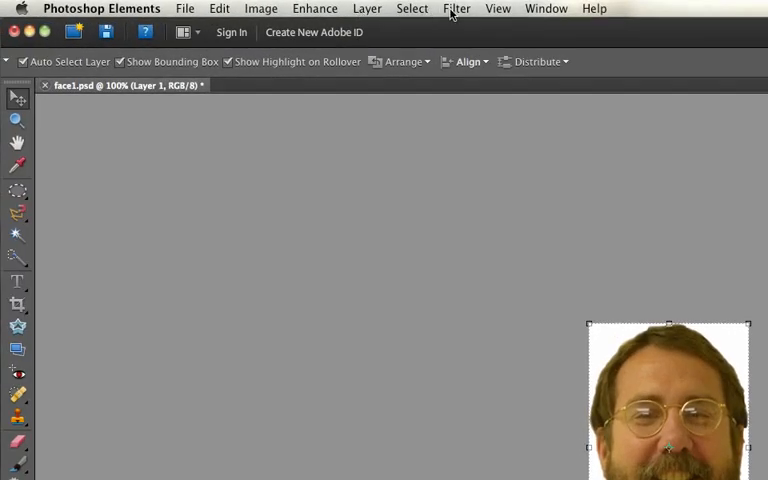
Step: Bring up the Filter Gallery from the Filter menu for the portrait
{"action": "left_click", "coordinate": [456, 8]}
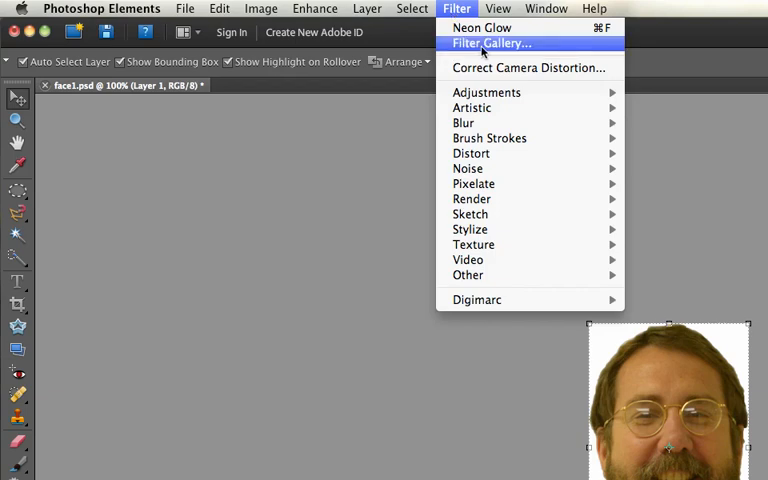
{"action": "left_click", "coordinate": [492, 42]}
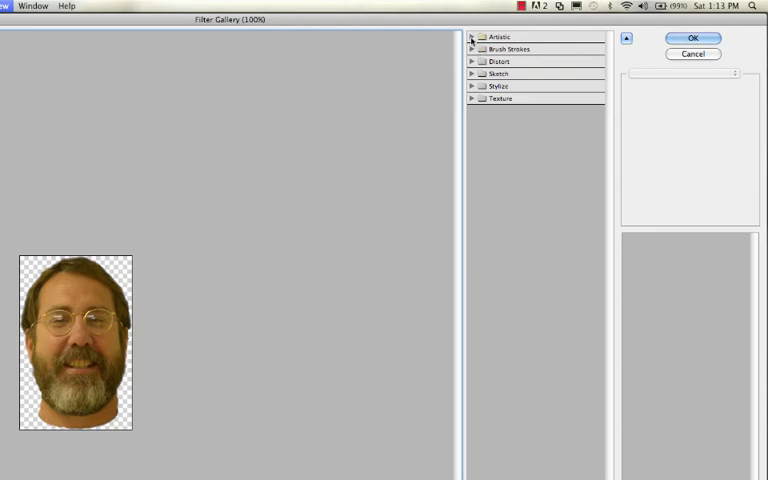
Step: Preview the Artistic Colored Pencil filter, then the Cutout filter on the portrait
{"action": "left_click", "coordinate": [496, 36]}
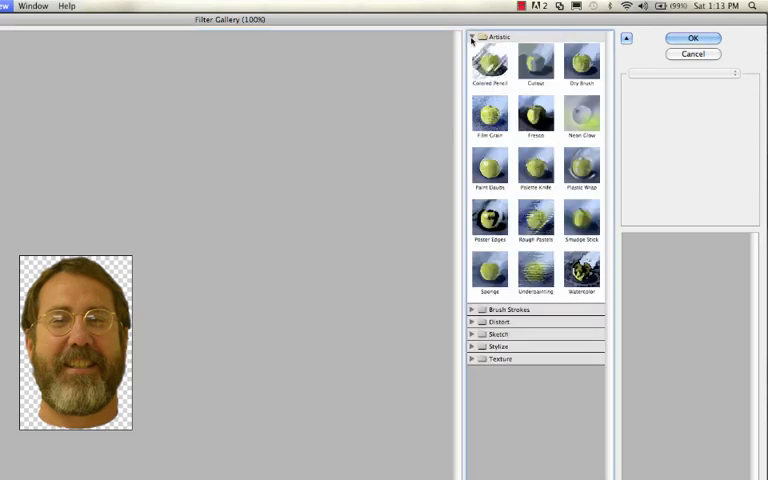
{"action": "left_click", "coordinate": [488, 60]}
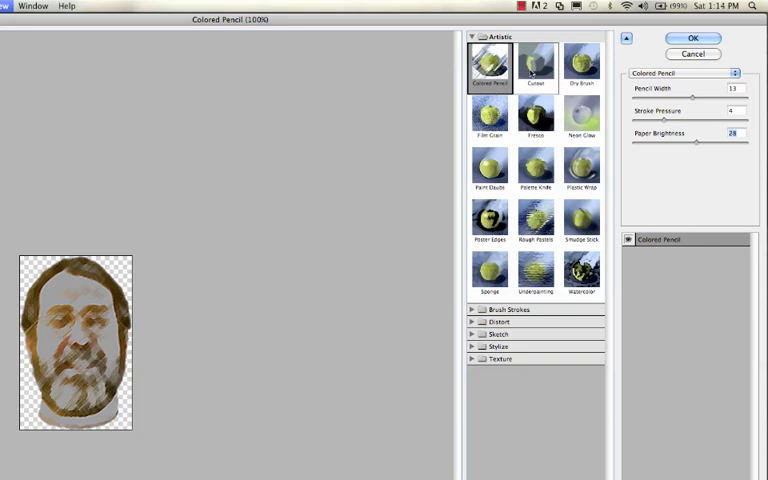
{"action": "left_click", "coordinate": [536, 78]}
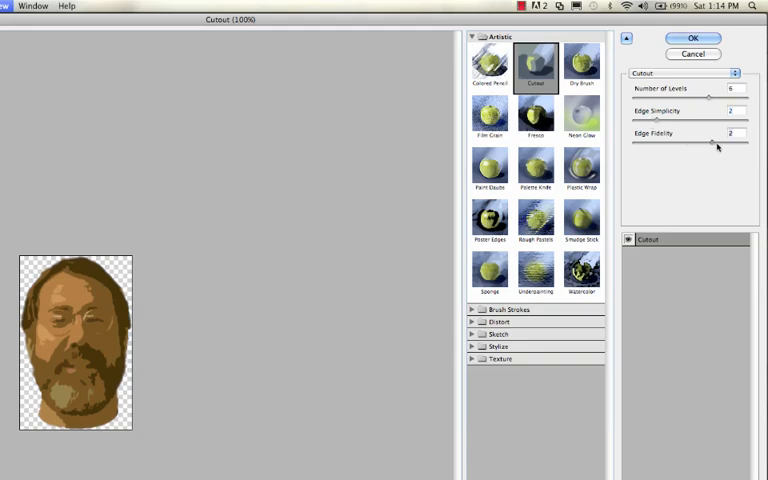
Step: Adjust the Cutout's Edge Fidelity slider, then switch the preview to Dry Brush
{"action": "left_click_drag", "start_coordinate": [712, 146], "coordinate": [718, 146]}
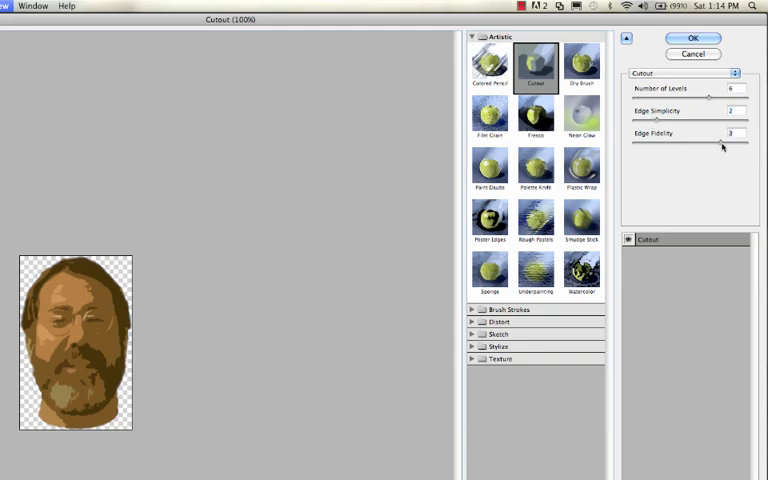
{"action": "left_click_drag", "start_coordinate": [720, 146], "coordinate": [708, 146]}
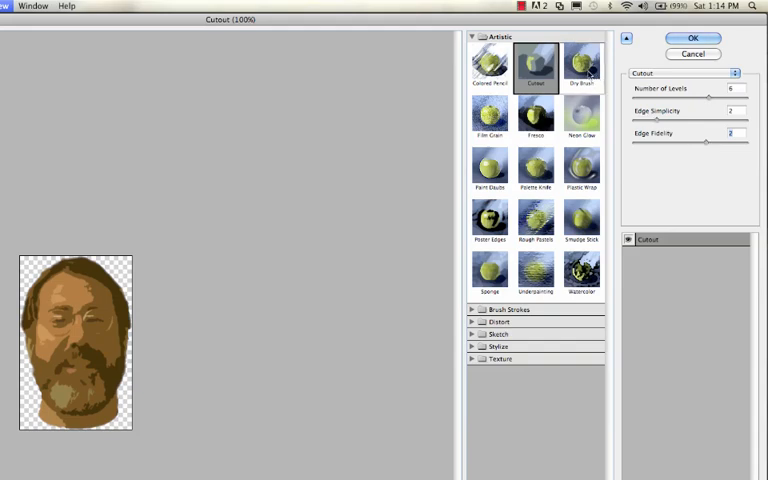
{"action": "left_click", "coordinate": [580, 62]}
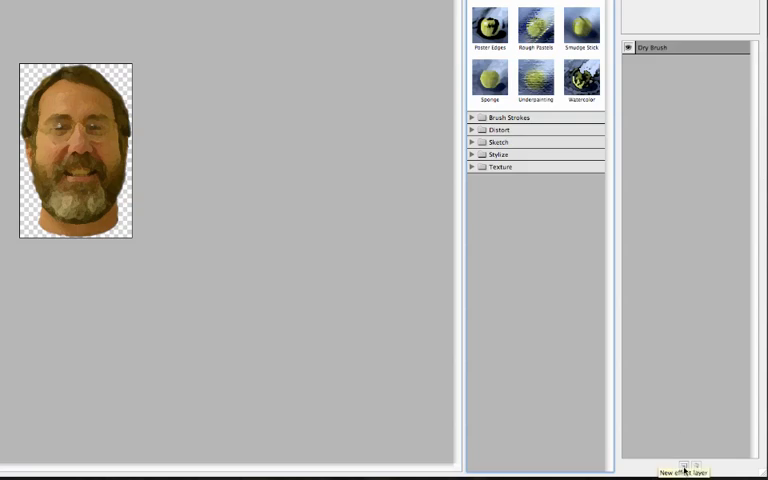
Step: Add a second effect layer set to Cutout over Dry Brush, then cancel the gallery
{"action": "left_click", "coordinate": [684, 470]}
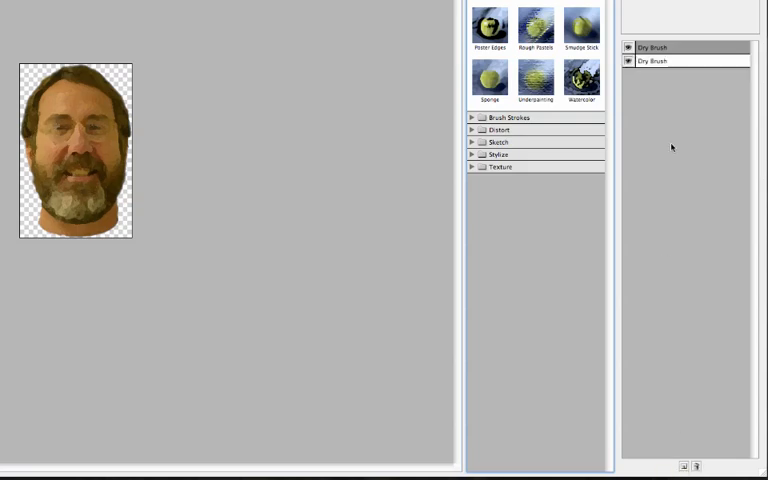
{"action": "left_click", "coordinate": [660, 60]}
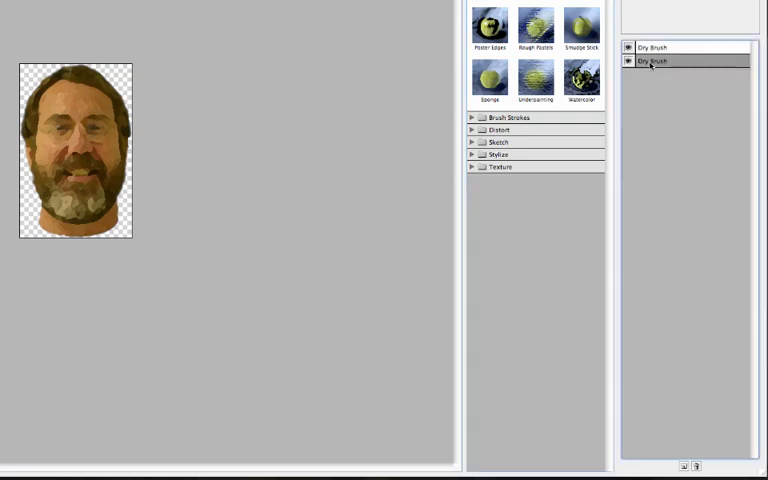
{"action": "left_click", "coordinate": [534, 76]}
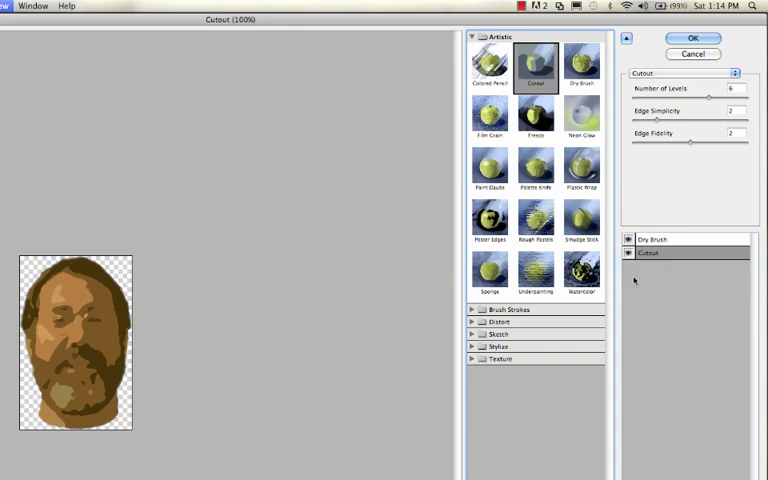
{"action": "left_click", "coordinate": [628, 252]}
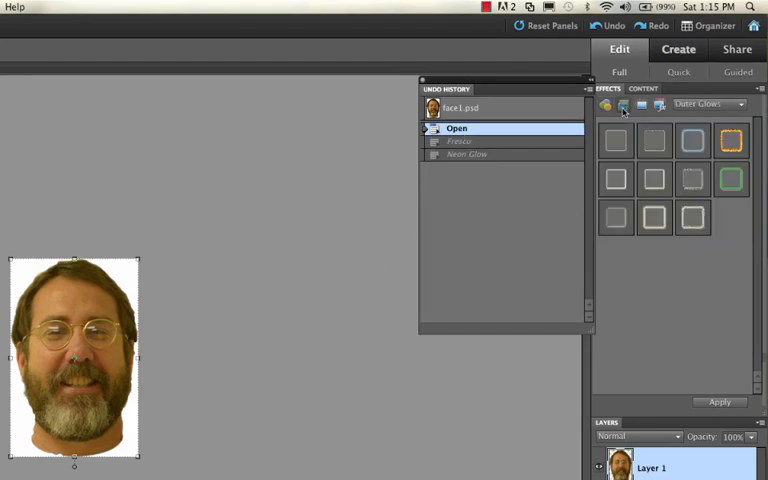
{"action": "mouse_move", "coordinate": [622, 106]}
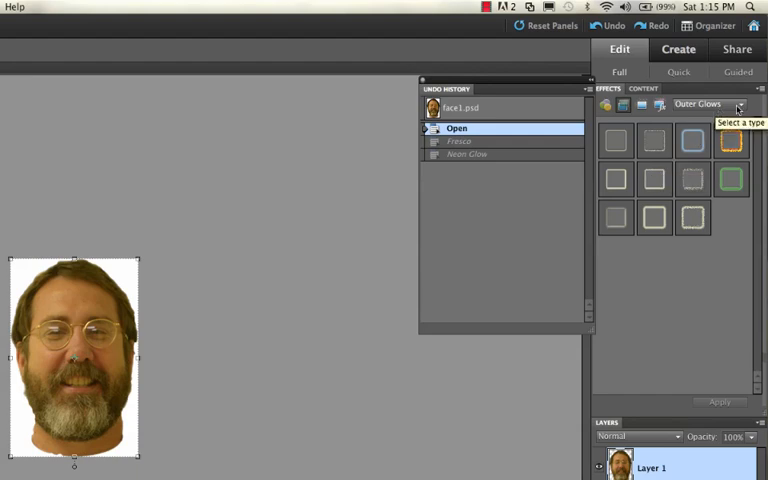
Step: Switch the Effects panel's layer styles to the Wow Chrome category
{"action": "left_click", "coordinate": [736, 104]}
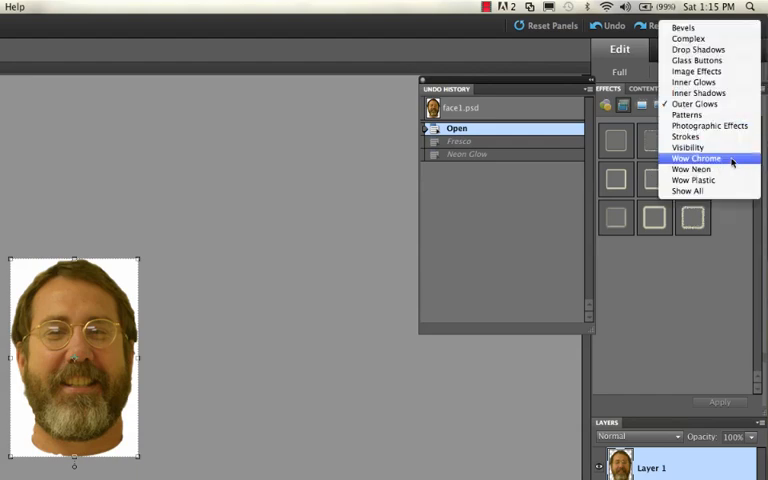
{"action": "left_click", "coordinate": [696, 158]}
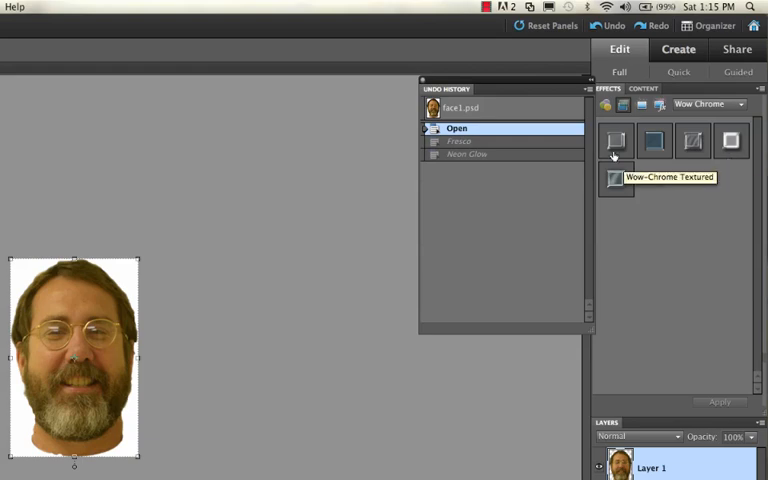
{"action": "mouse_move", "coordinate": [616, 140]}
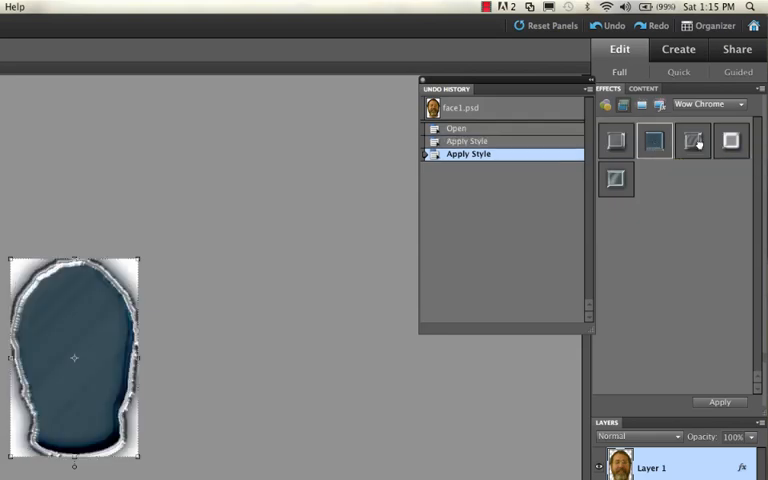
Step: Add a stroke style, then apply a purple Photographic Effects tint to the portrait
{"action": "left_click", "coordinate": [710, 104]}
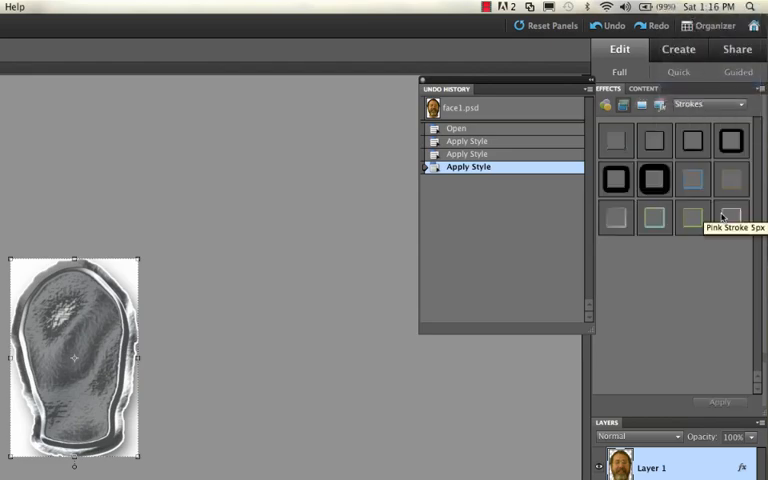
{"action": "left_click", "coordinate": [654, 216]}
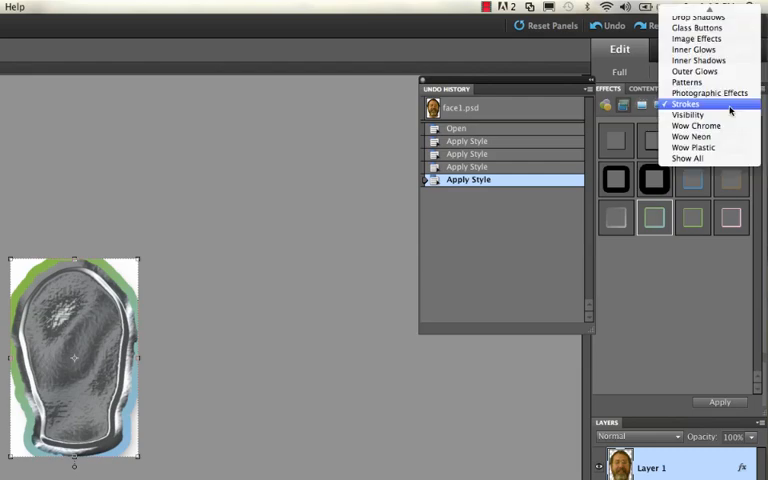
{"action": "left_click", "coordinate": [710, 92]}
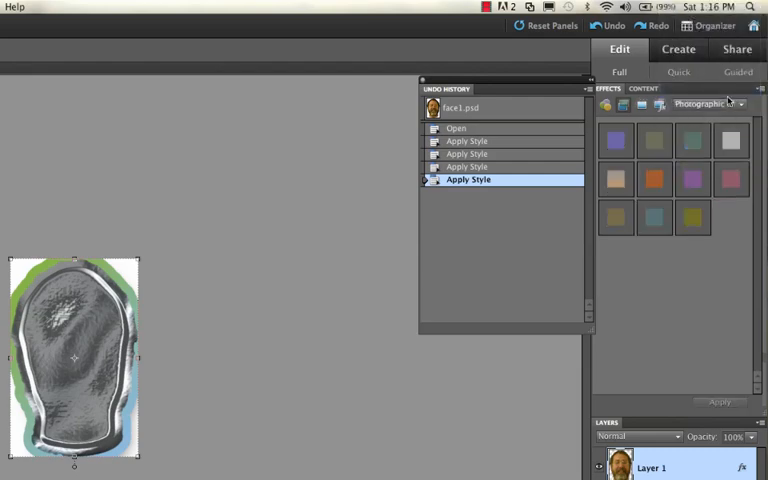
{"action": "left_click", "coordinate": [692, 178]}
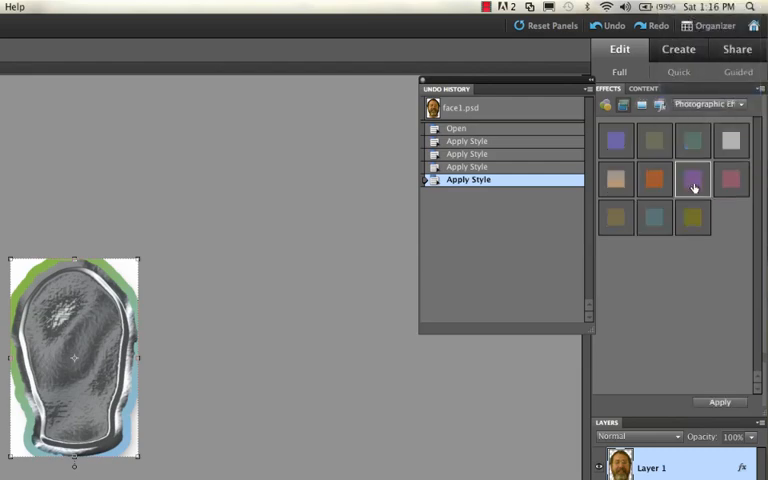
{"action": "left_click", "coordinate": [692, 180]}
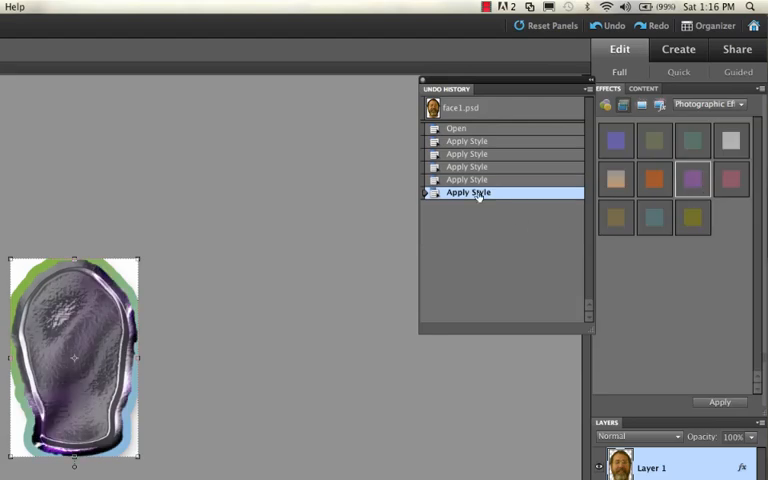
Step: Apply an orange outer glow style and bring up its Style Settings
{"action": "left_click", "coordinate": [456, 128]}
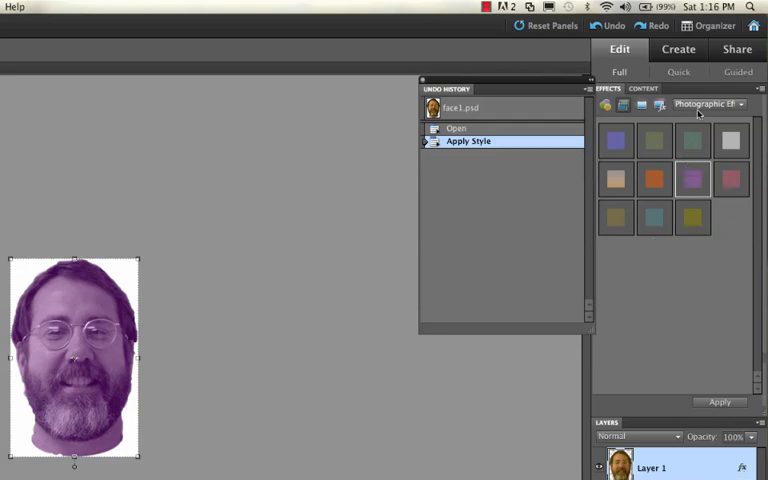
{"action": "left_click", "coordinate": [710, 104]}
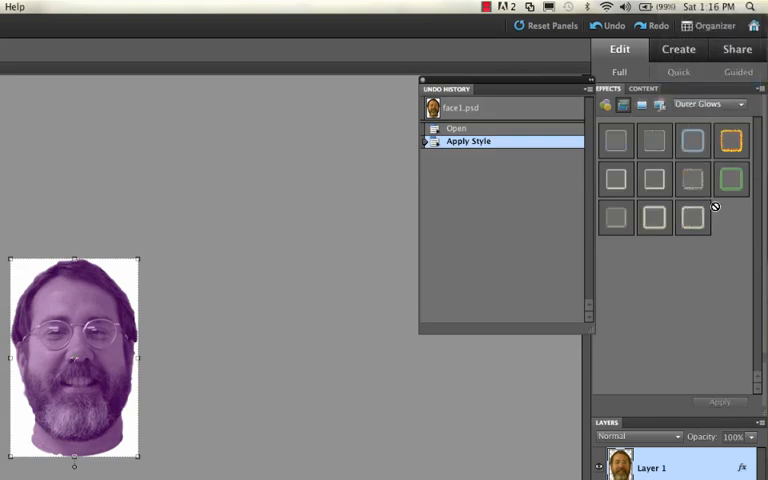
{"action": "left_click", "coordinate": [732, 180]}
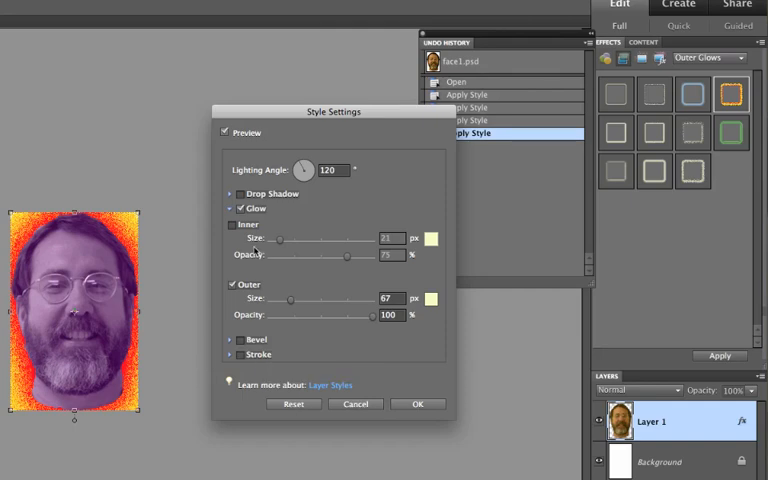
Step: Enable Drop Shadow and disable the glow, leaving Bevel off in Style Settings
{"action": "left_click", "coordinate": [232, 194]}
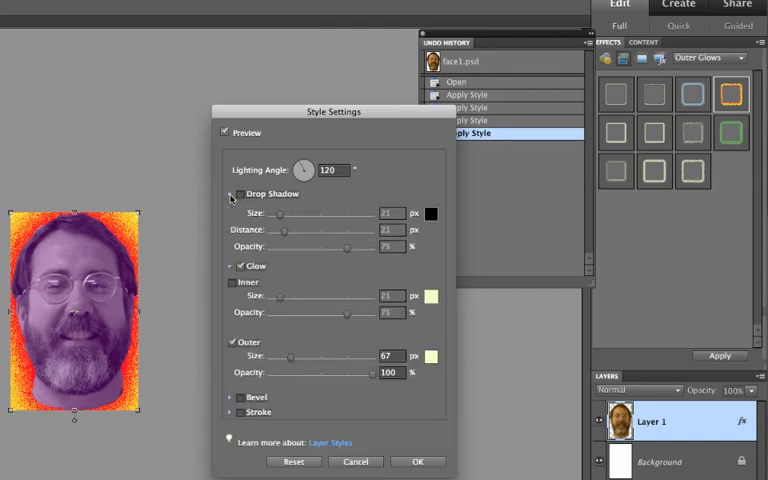
{"action": "left_click", "coordinate": [232, 194]}
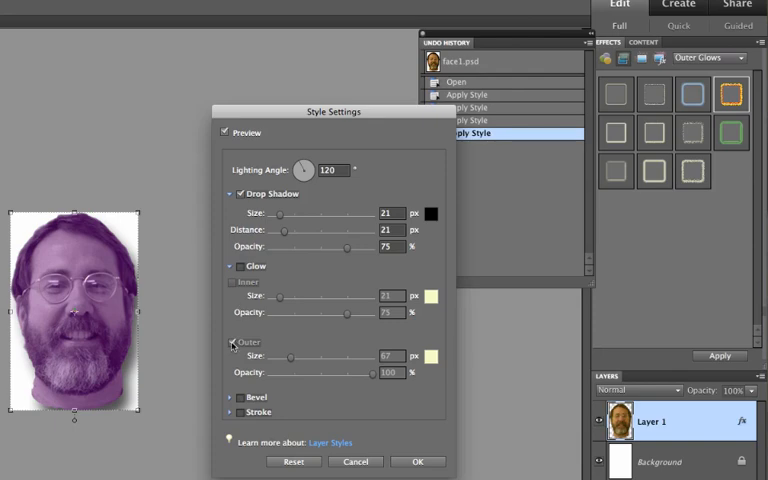
{"action": "left_click", "coordinate": [232, 342]}
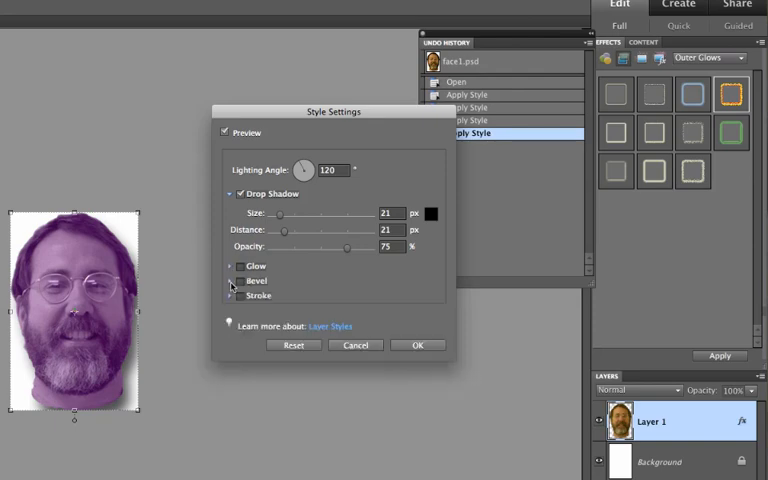
{"action": "left_click", "coordinate": [240, 280]}
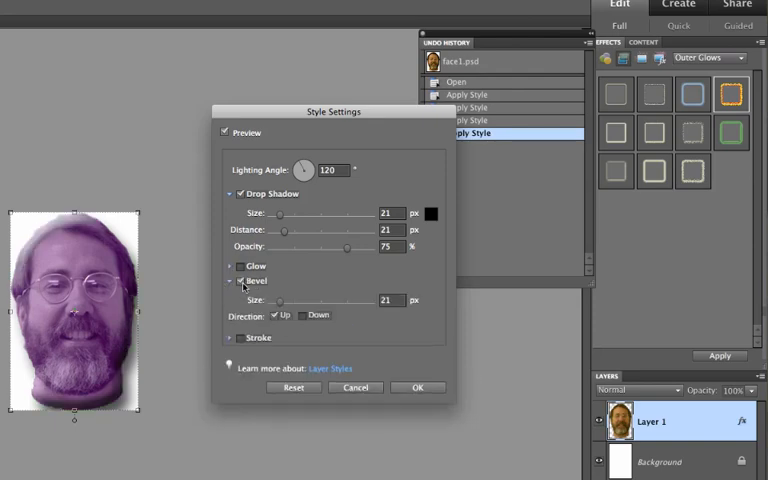
{"action": "left_click", "coordinate": [232, 280]}
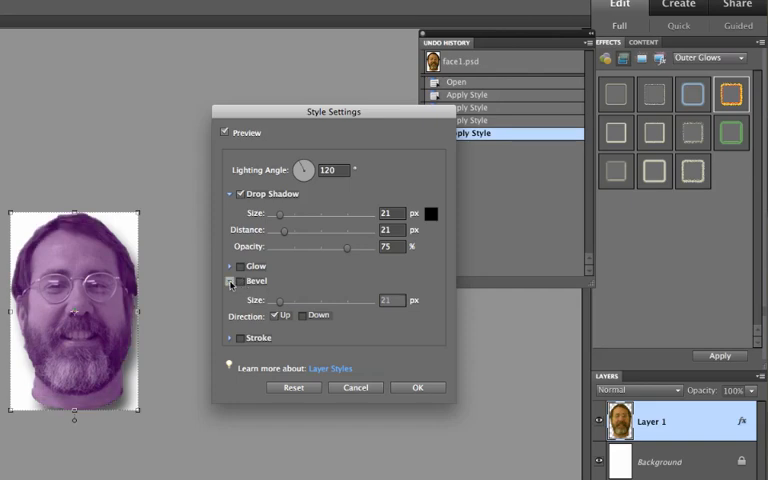
{"action": "left_click", "coordinate": [240, 296]}
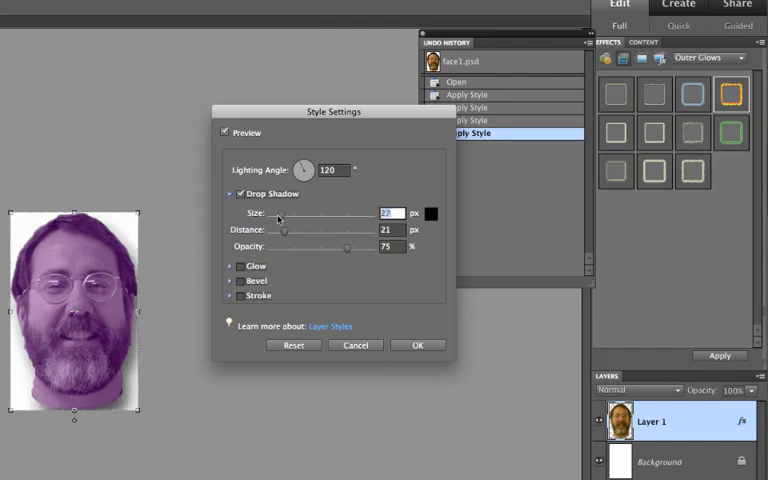
Step: Set the drop shadow size to 48 px, rotate its lighting angle, and confirm
{"action": "left_click_drag", "start_coordinate": [280, 212], "coordinate": [288, 212]}
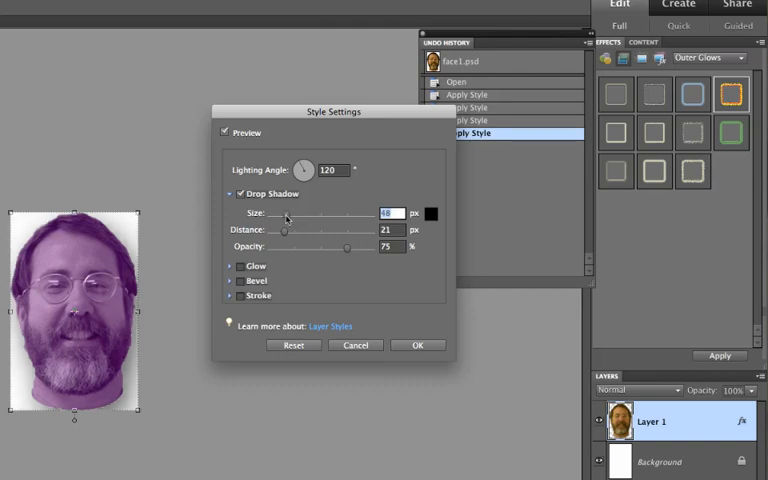
{"action": "left_click_drag", "start_coordinate": [308, 164], "coordinate": [300, 172]}
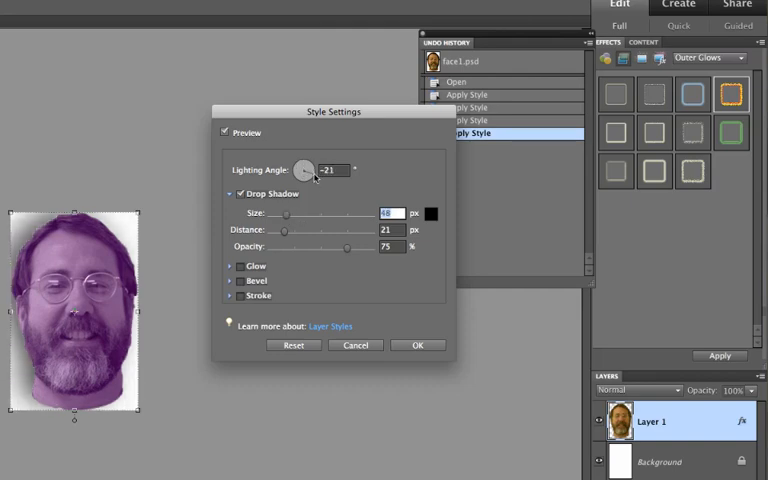
{"action": "mouse_move", "coordinate": [330, 212]}
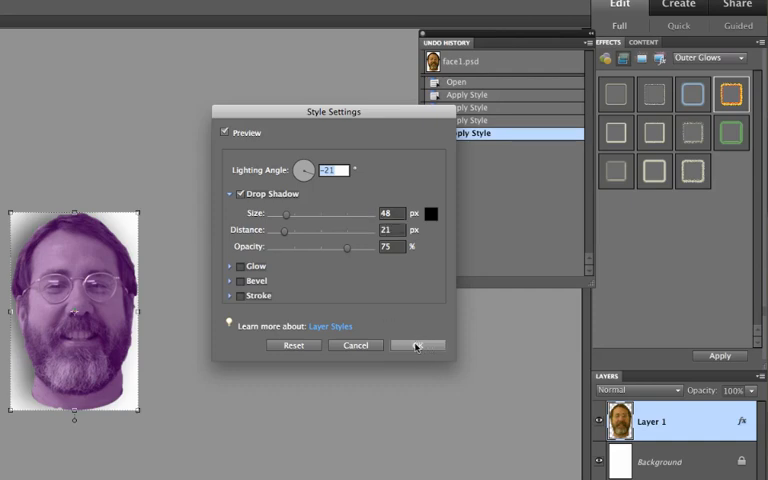
{"action": "left_click", "coordinate": [416, 344]}
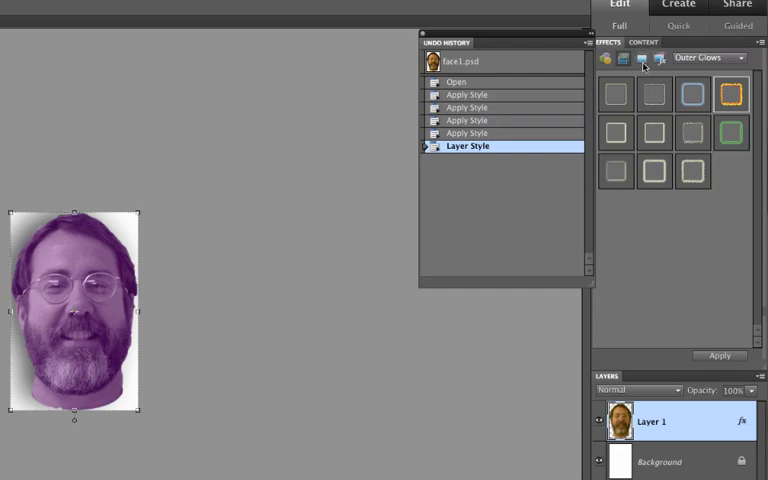
Step: Revert the portrait via Undo History, then apply the Old Photo Pencil Sketch effect
{"action": "left_click", "coordinate": [458, 80]}
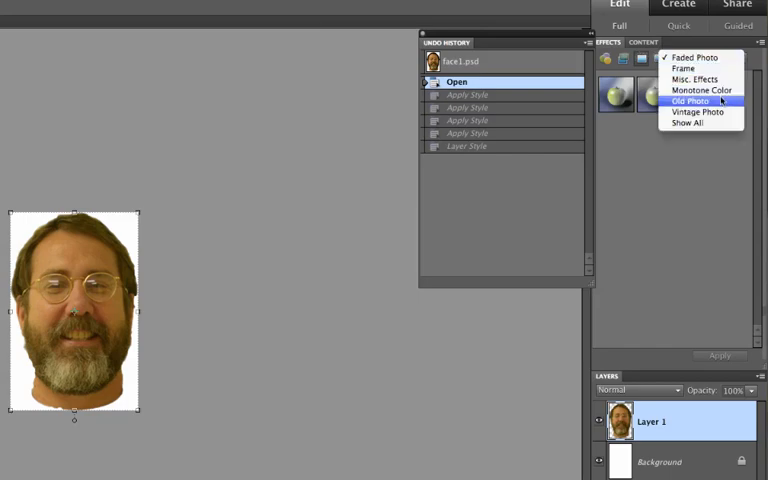
{"action": "left_click", "coordinate": [688, 100]}
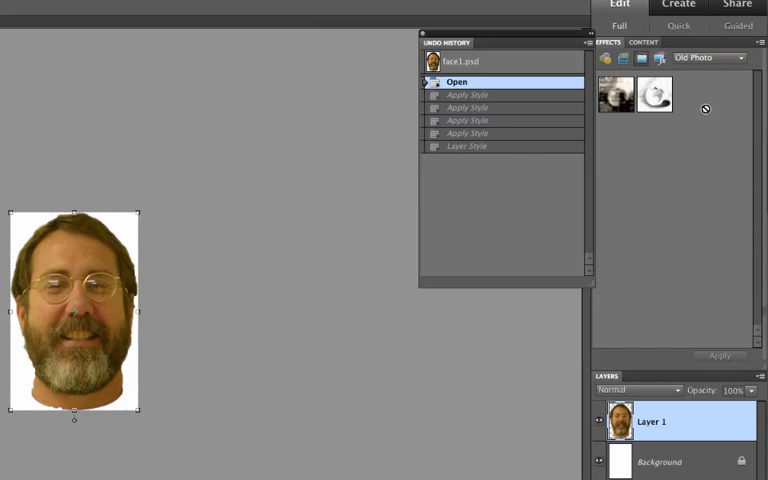
{"action": "left_click", "coordinate": [614, 92]}
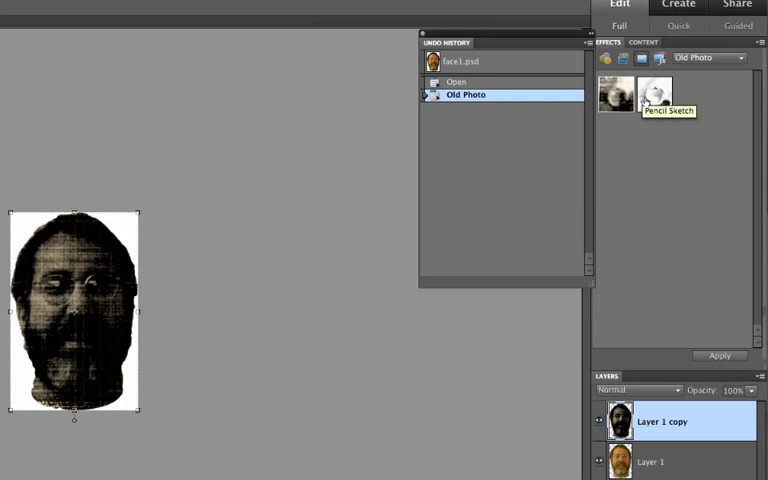
Step: Step back through Undo History to restore the portrait's original state
{"action": "left_click", "coordinate": [456, 80]}
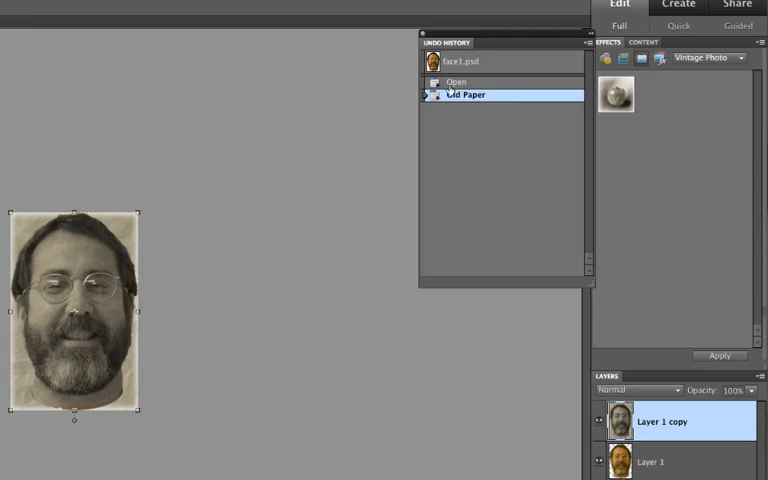
{"action": "left_click", "coordinate": [456, 80]}
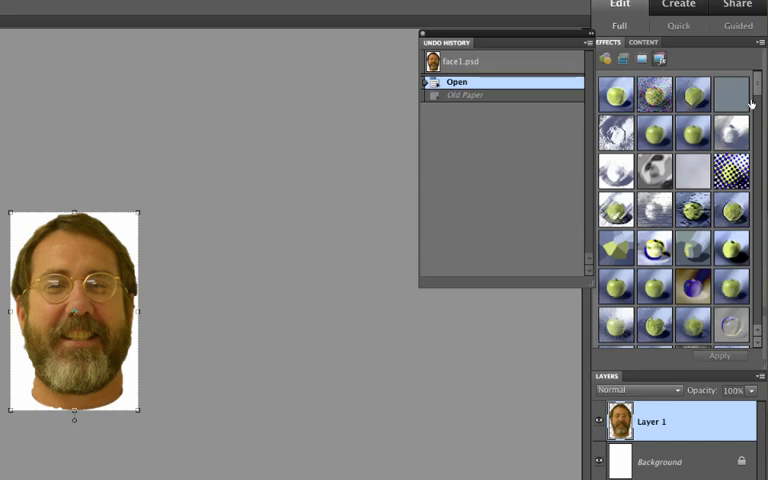
{"action": "scroll", "scroll_direction": "down", "scroll_amount": 3}
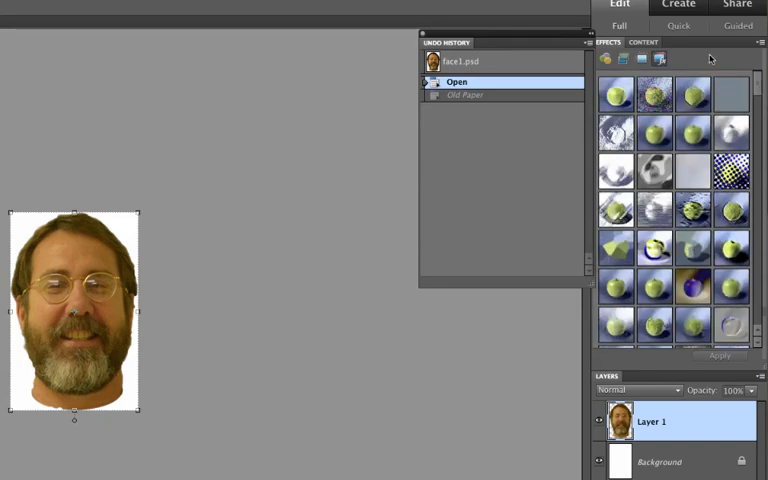
{"action": "mouse_move", "coordinate": [704, 60]}
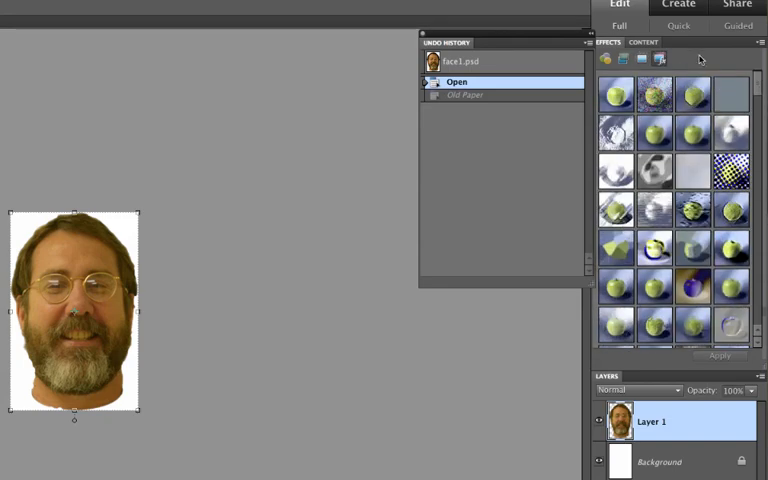
{"action": "mouse_move", "coordinate": [696, 62]}
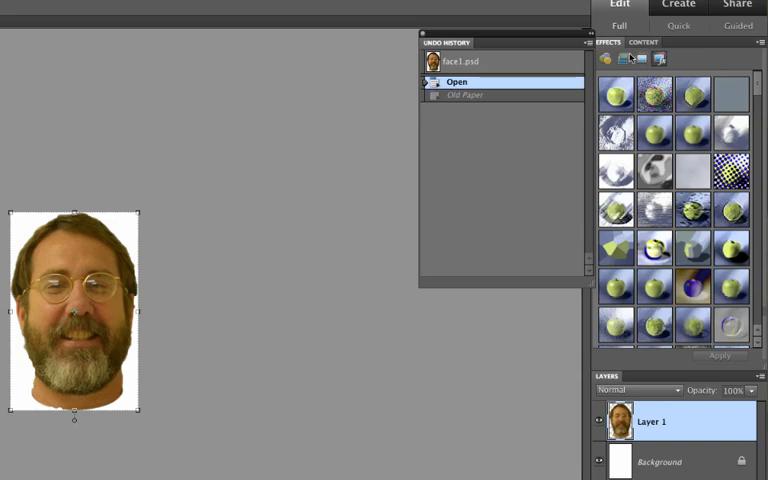
{"action": "left_click", "coordinate": [622, 58]}
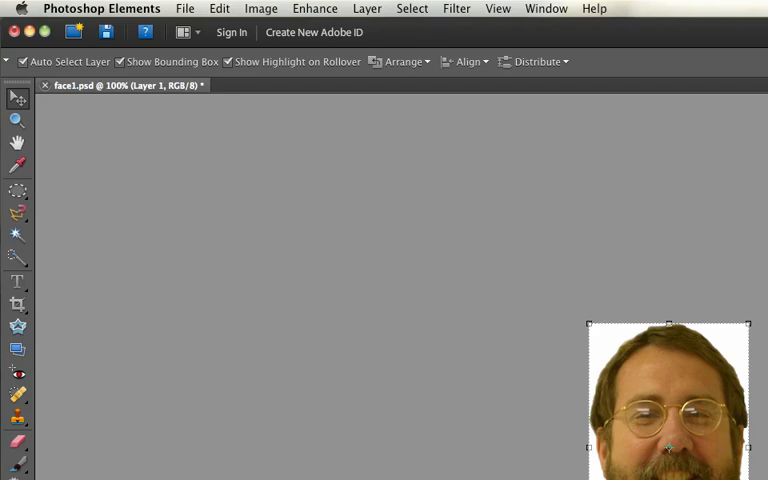
{"action": "left_click", "coordinate": [368, 8]}
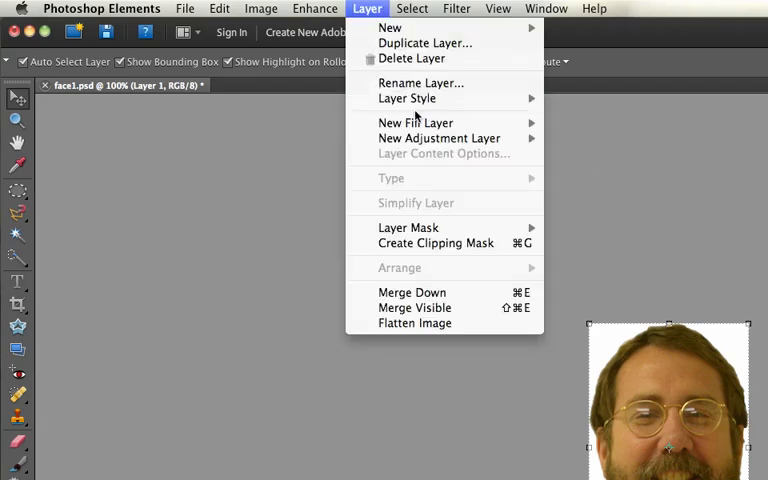
{"action": "mouse_move", "coordinate": [408, 98]}
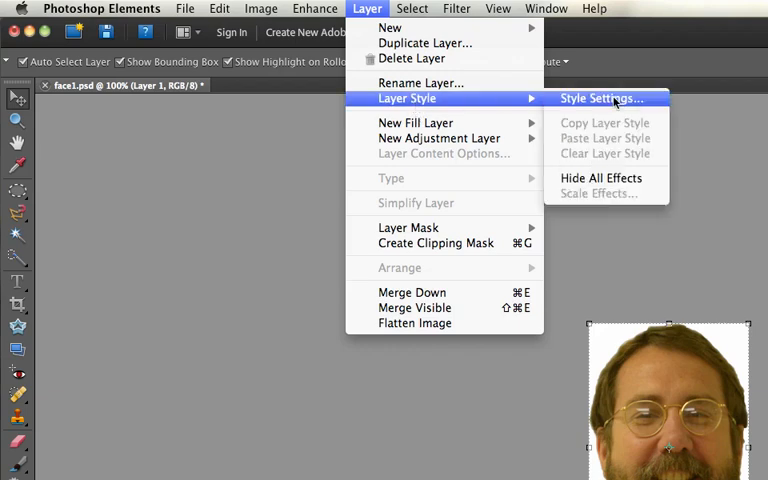
{"action": "left_click", "coordinate": [600, 98]}
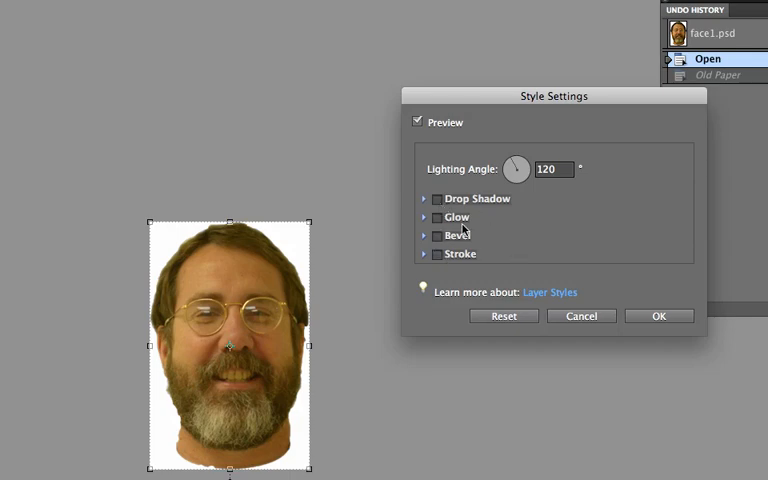
{"action": "left_click", "coordinate": [436, 198]}
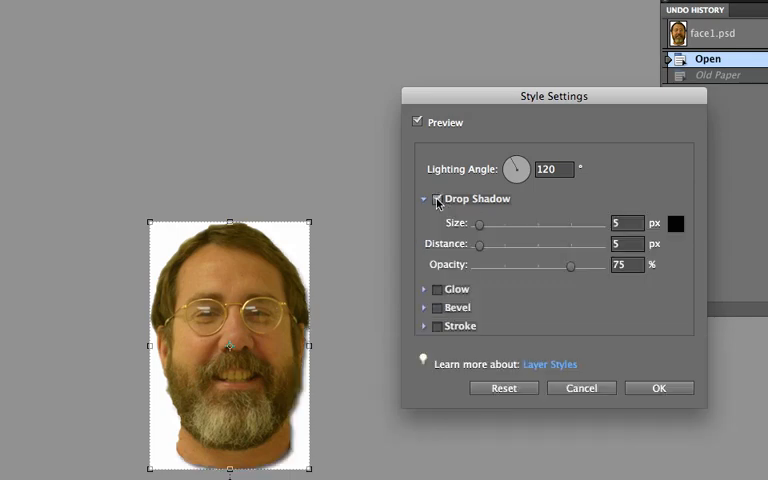
{"action": "left_click", "coordinate": [436, 198]}
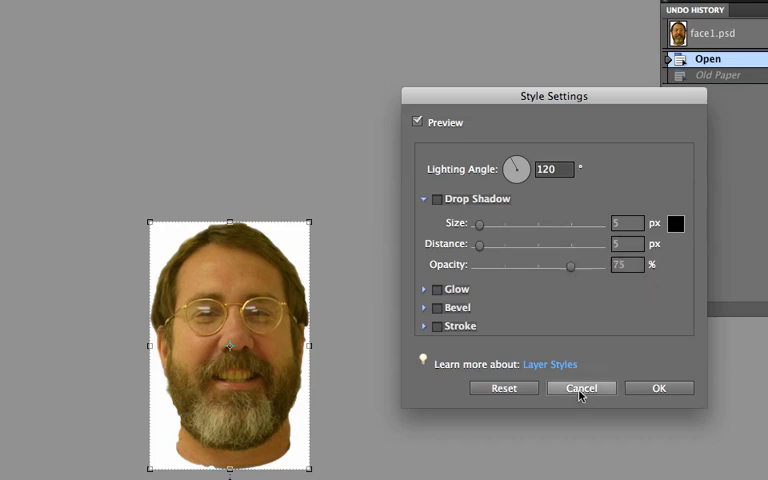
{"action": "left_click", "coordinate": [580, 388]}
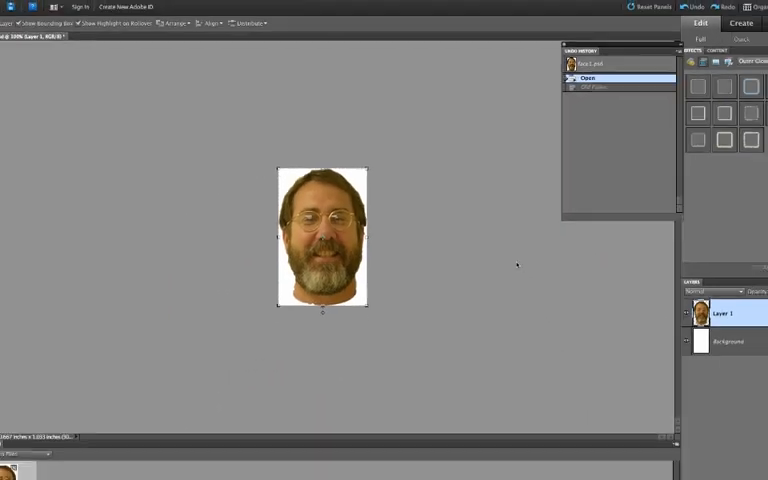